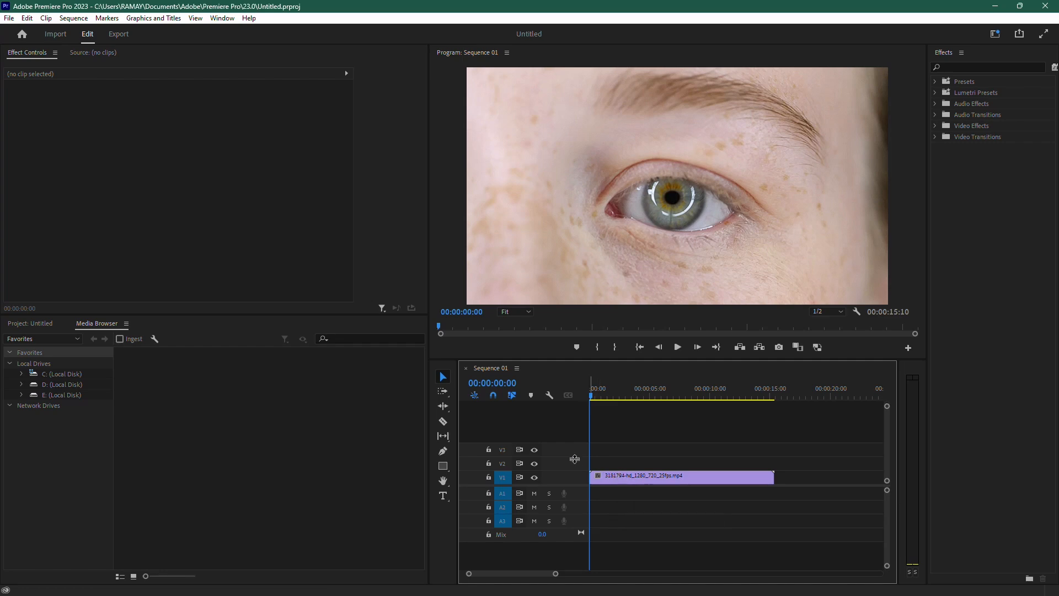
# Step: Preview the eye clip, then search the Effects panel for 'sharpen'
pyautogui.click(677, 346)
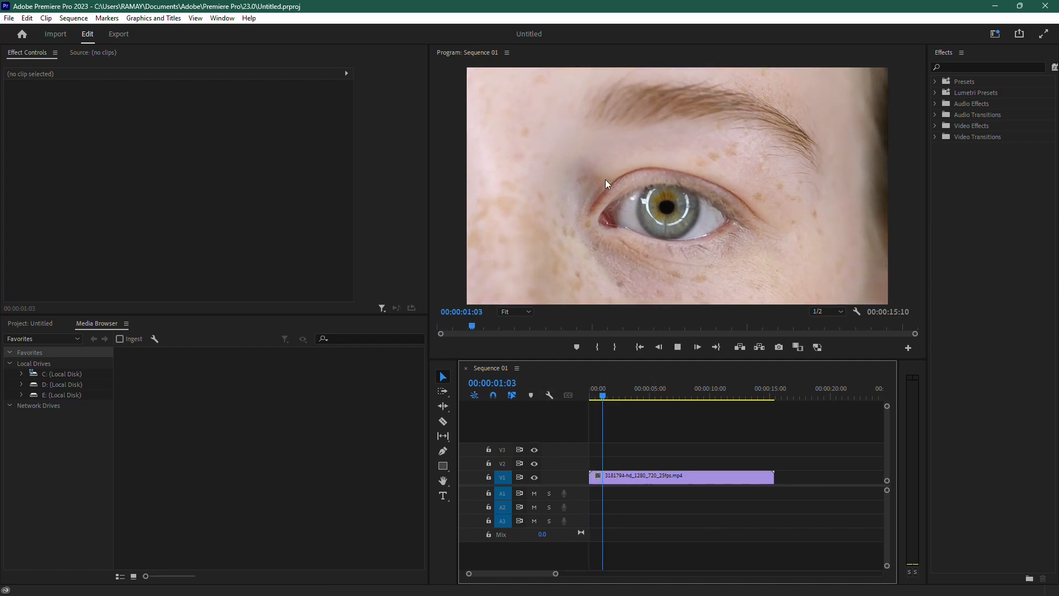
pyautogui.click(625, 395)
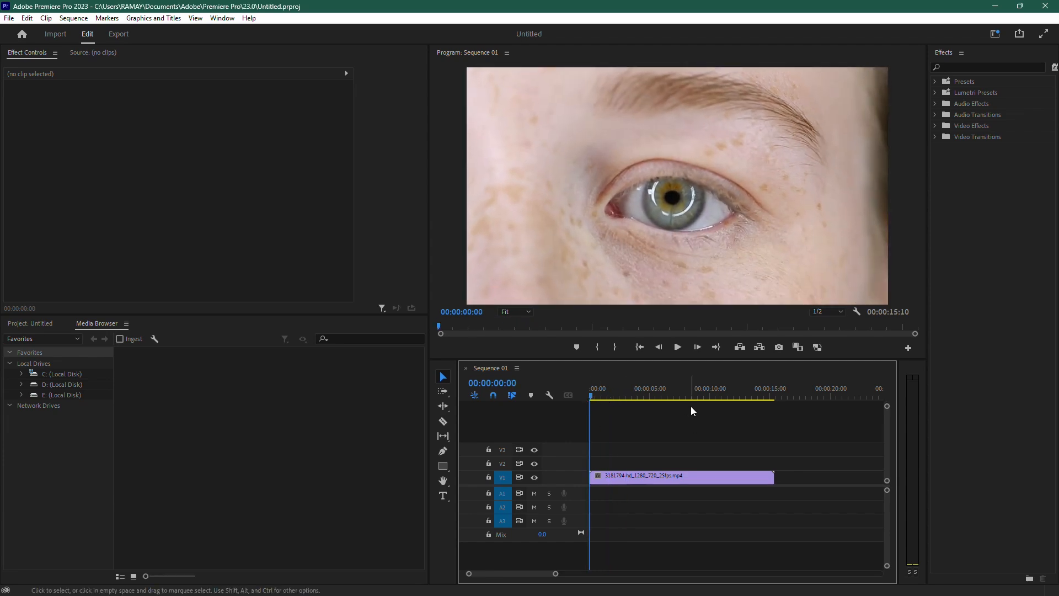
pyautogui.moveTo(959, 115)
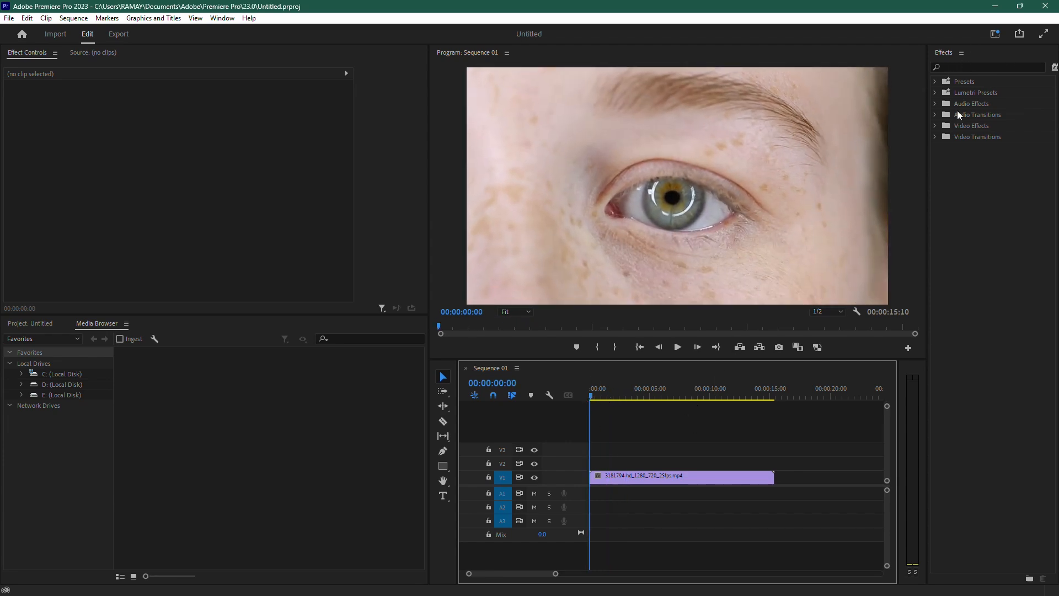
pyautogui.write('s')
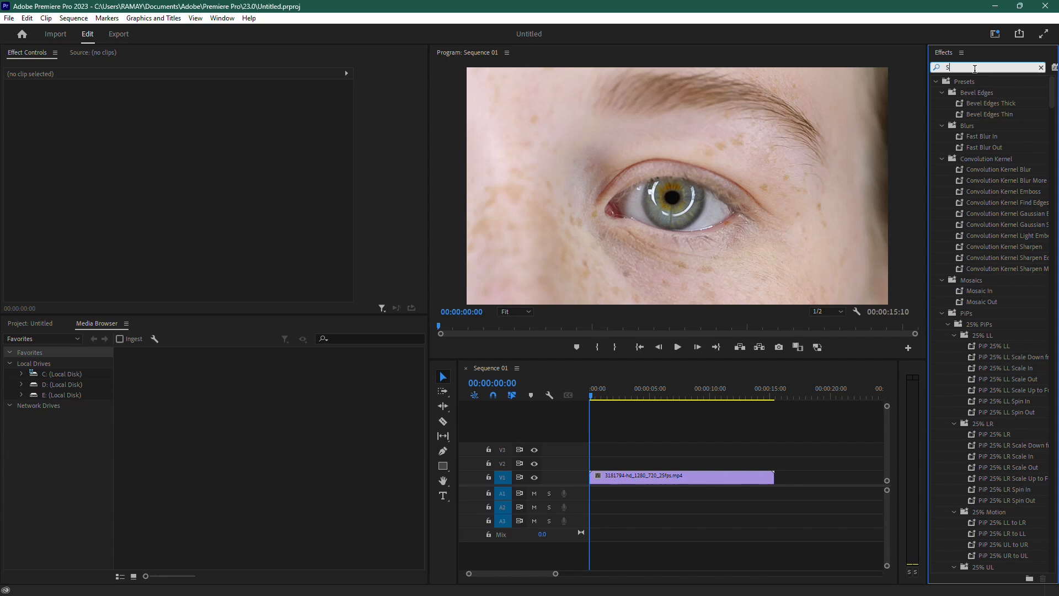
pyautogui.write('harpen')
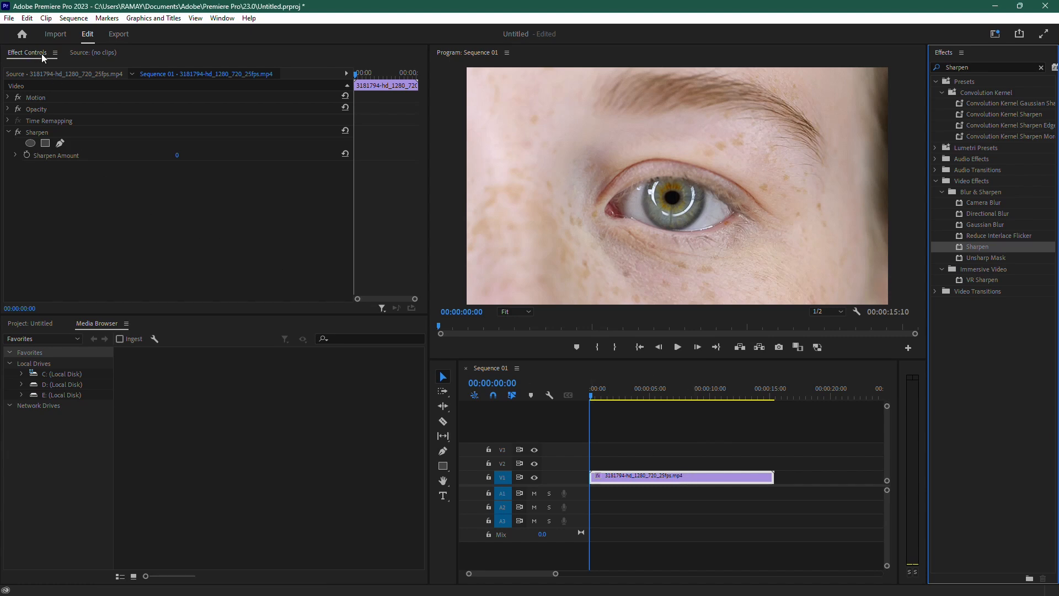
# Step: Scrub the eye clip's Sharpen Amount up to 103 in Effect Controls
pyautogui.click(37, 132)
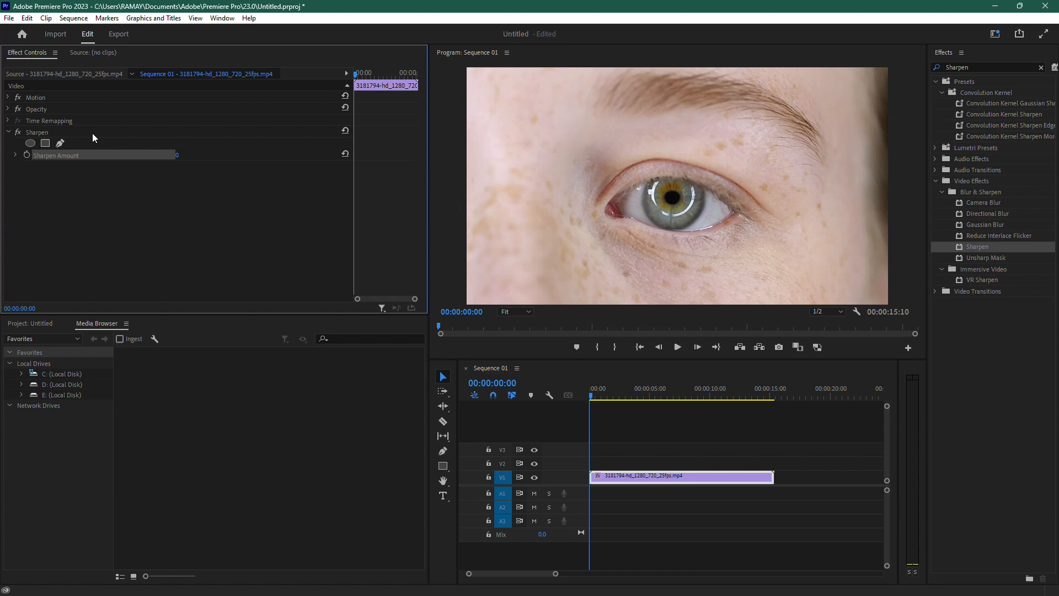
pyautogui.moveTo(39, 159)
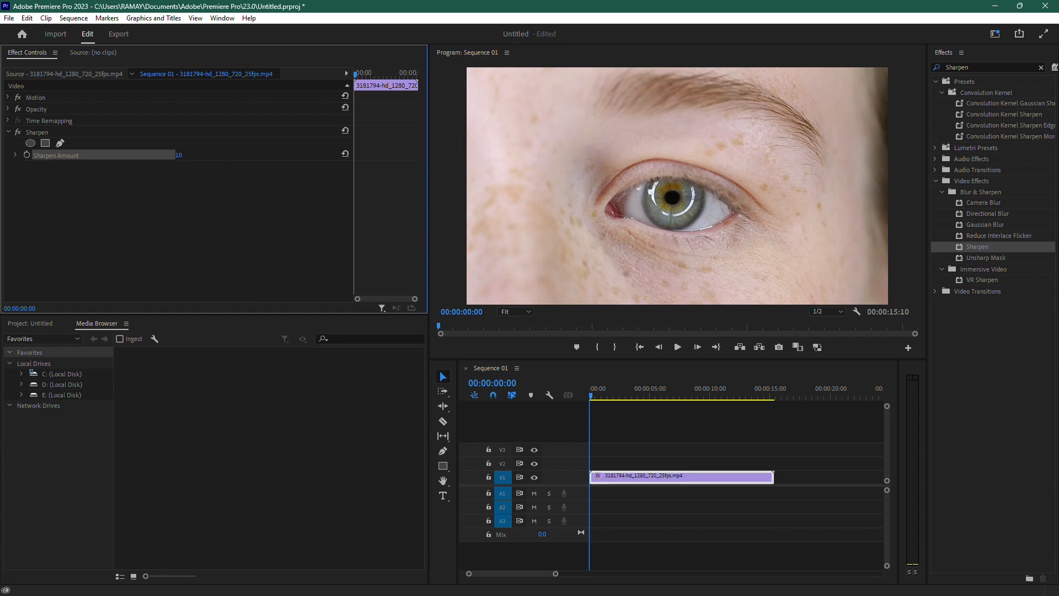
pyautogui.moveTo(178, 154); pyautogui.dragTo(175, 154)
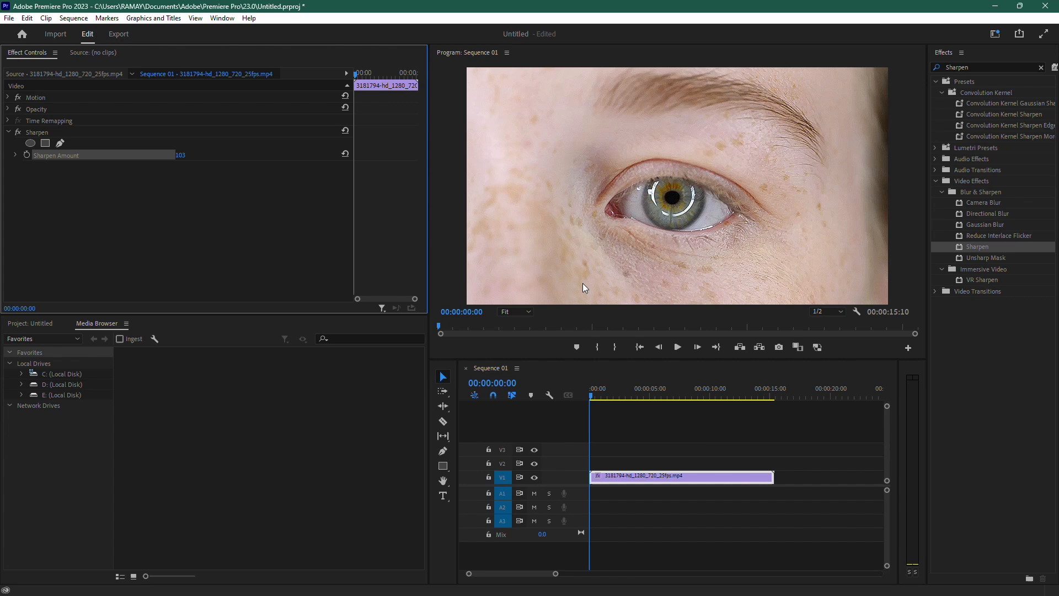
pyautogui.moveTo(677, 219)
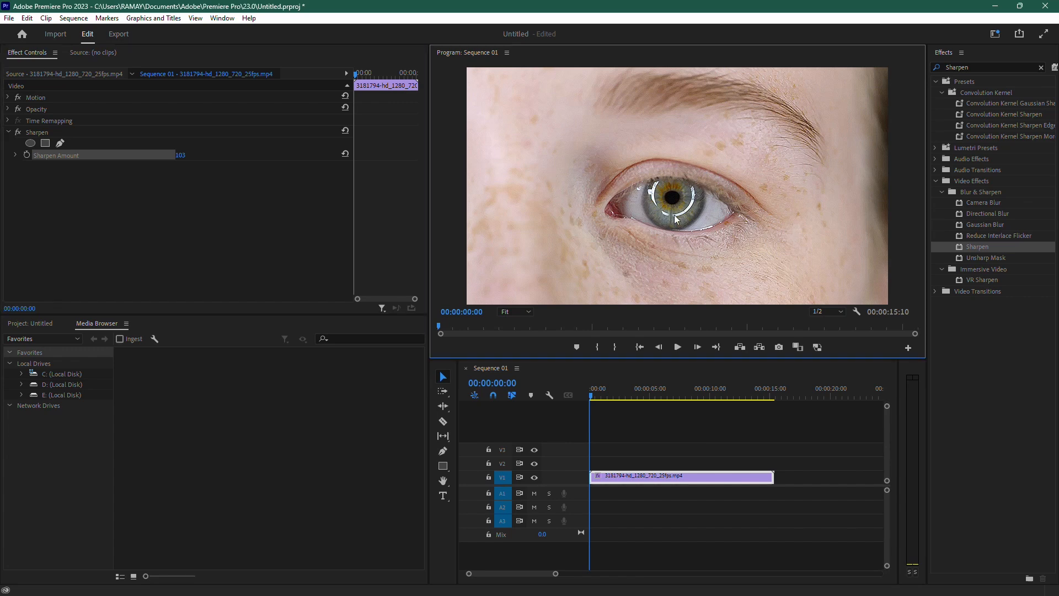
pyautogui.click(37, 132)
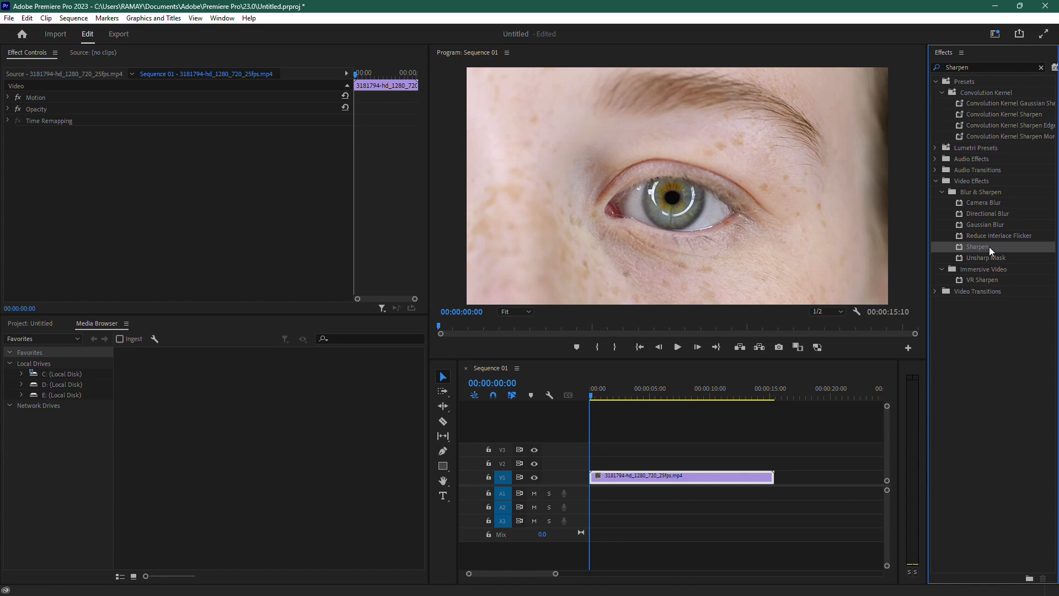
pyautogui.moveTo(1031, 116)
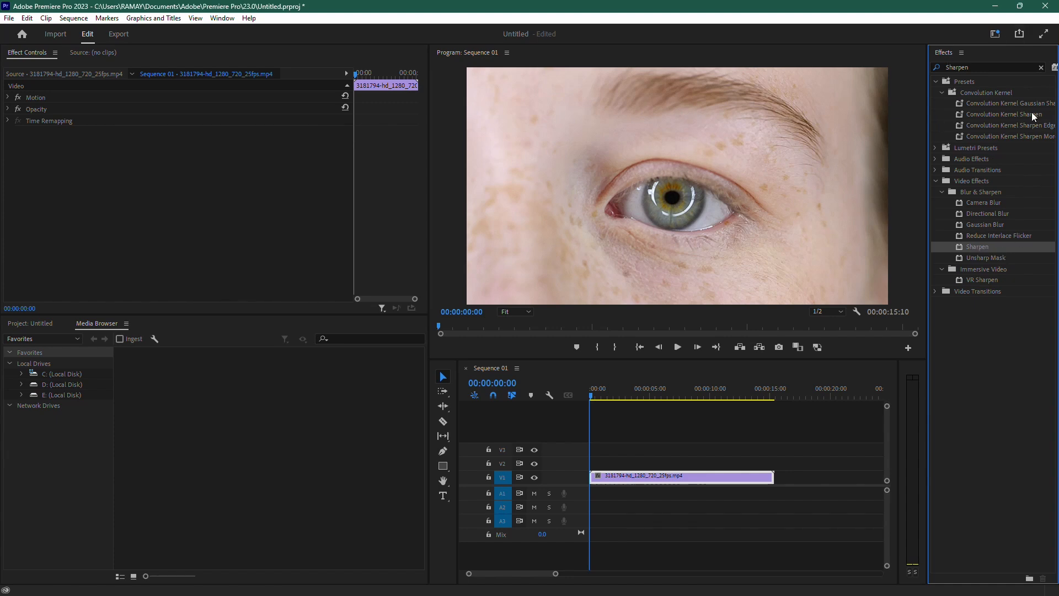
pyautogui.moveTo(987, 257)
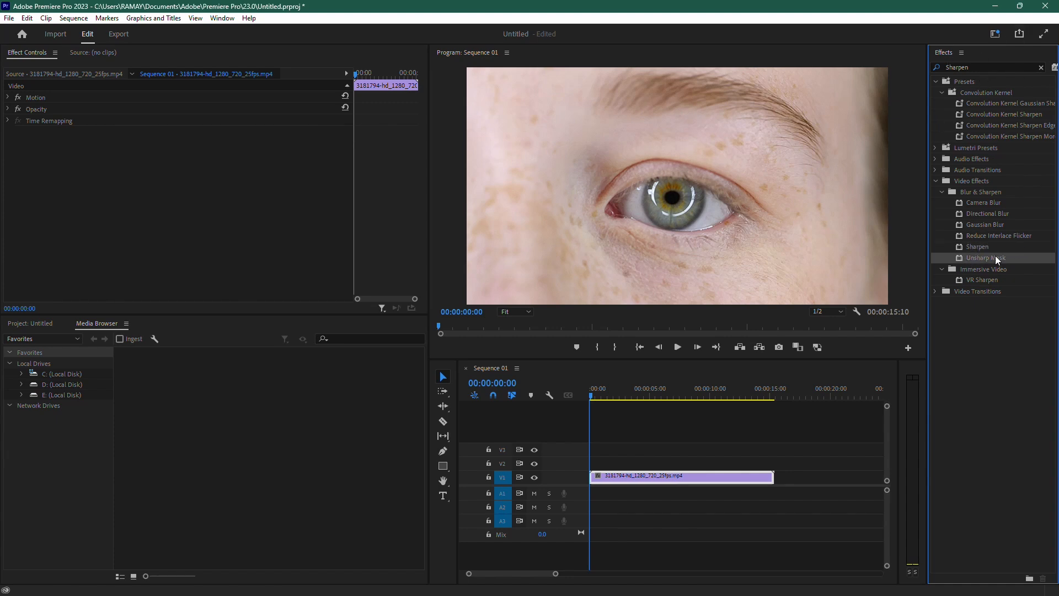
pyautogui.moveTo(967, 247)
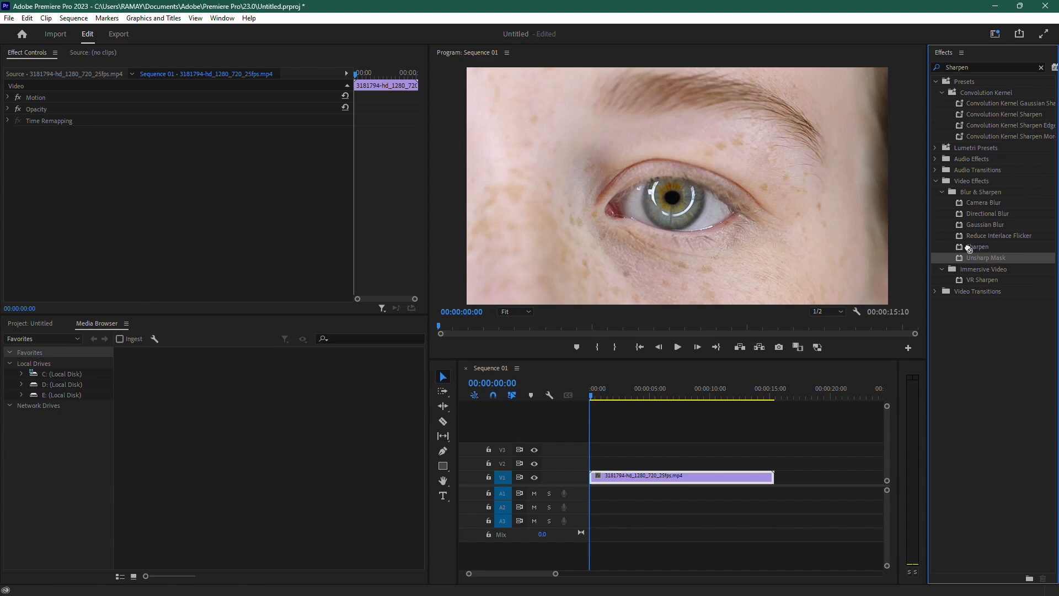
# Step: Apply Unsharp Mask from the Blur & Sharpen folder to the eye clip
pyautogui.doubleClick(987, 258)
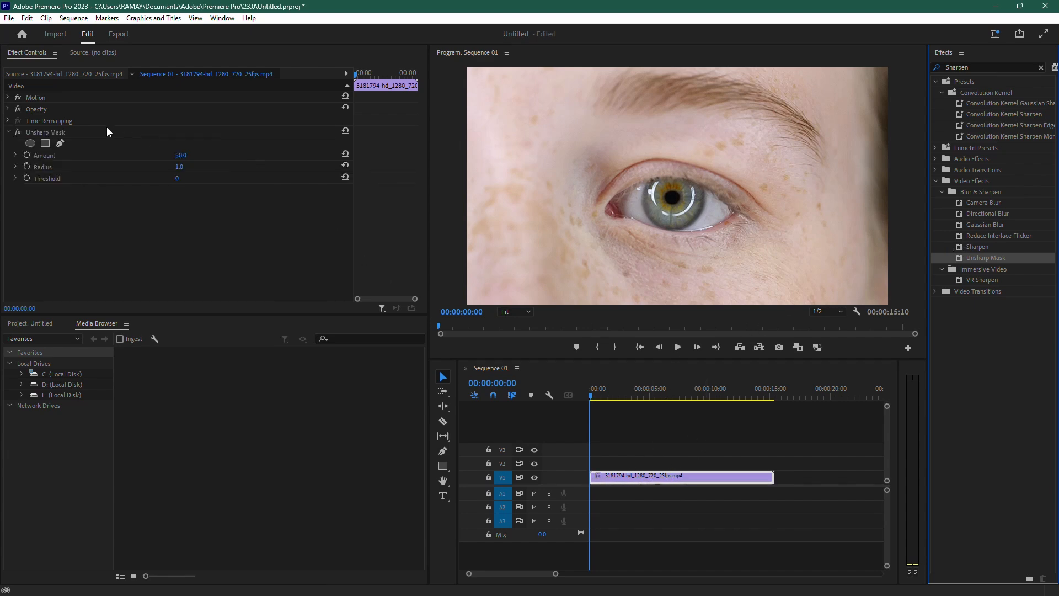
pyautogui.moveTo(47, 177)
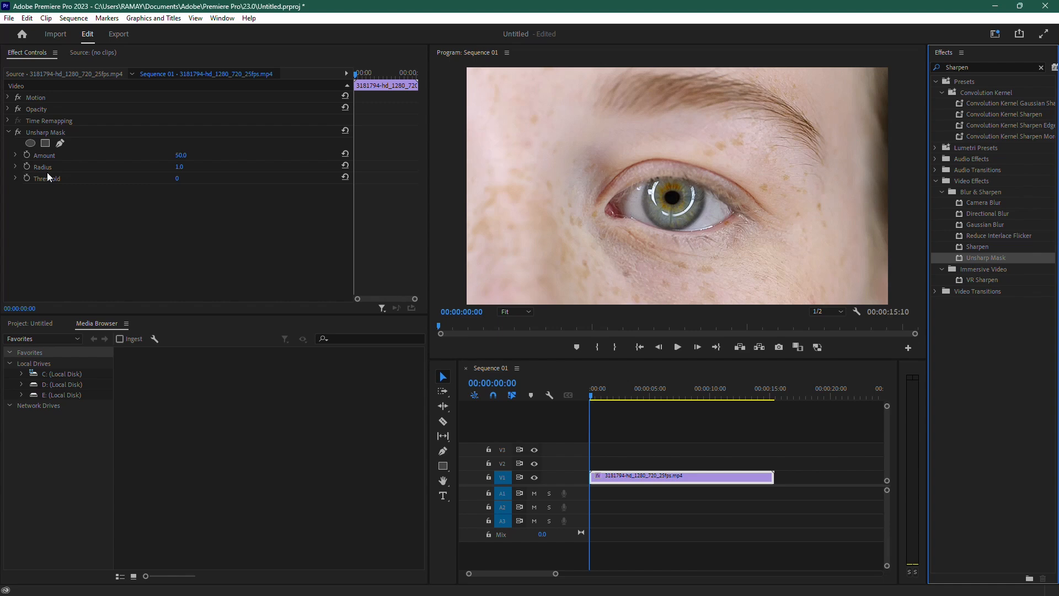
# Step: Edit Unsharp Mask Amount to 50 and Radius 25, then play the sharpened clip
pyautogui.click(46, 132)
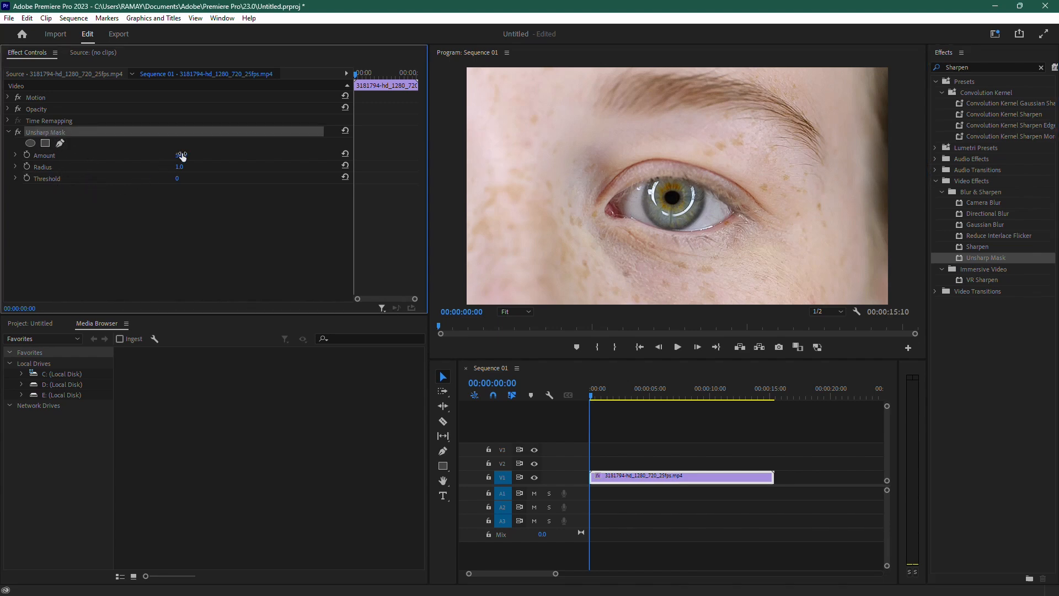
pyautogui.doubleClick(184, 155)
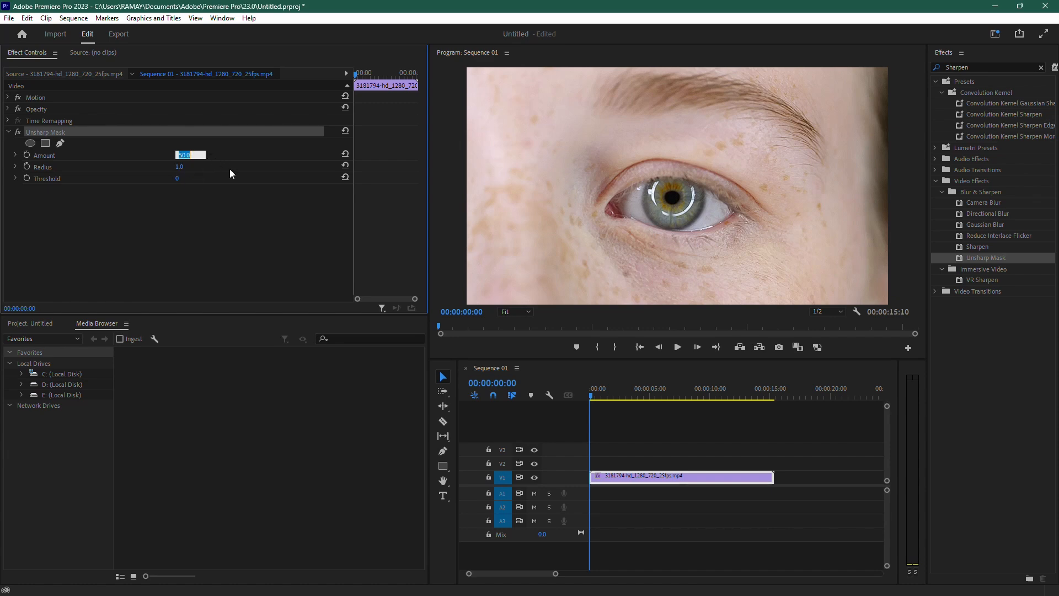
pyautogui.tripleClick(190, 154)
pyautogui.write('25')
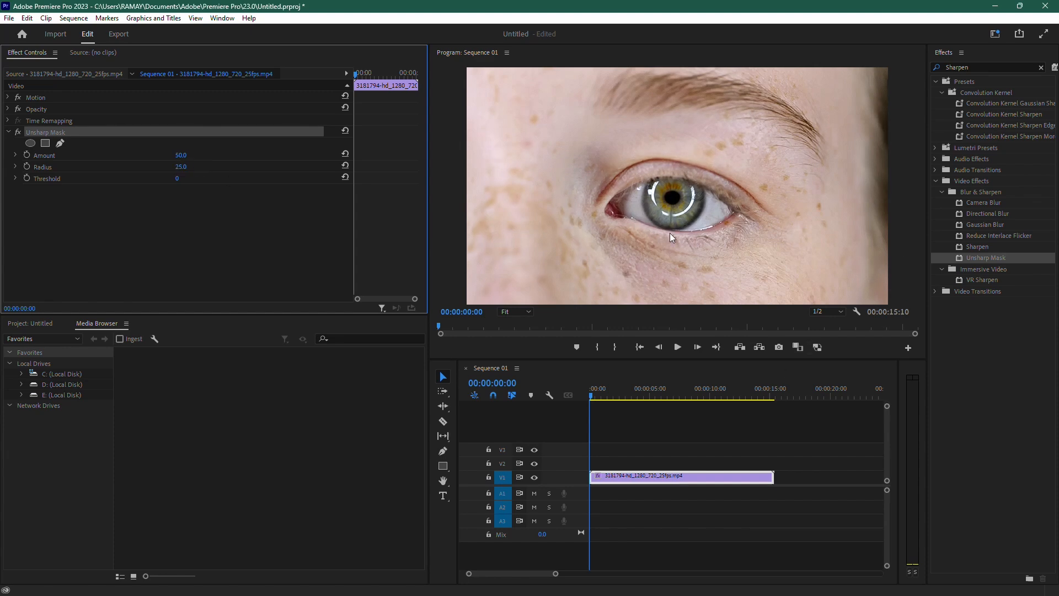
pyautogui.click(677, 347)
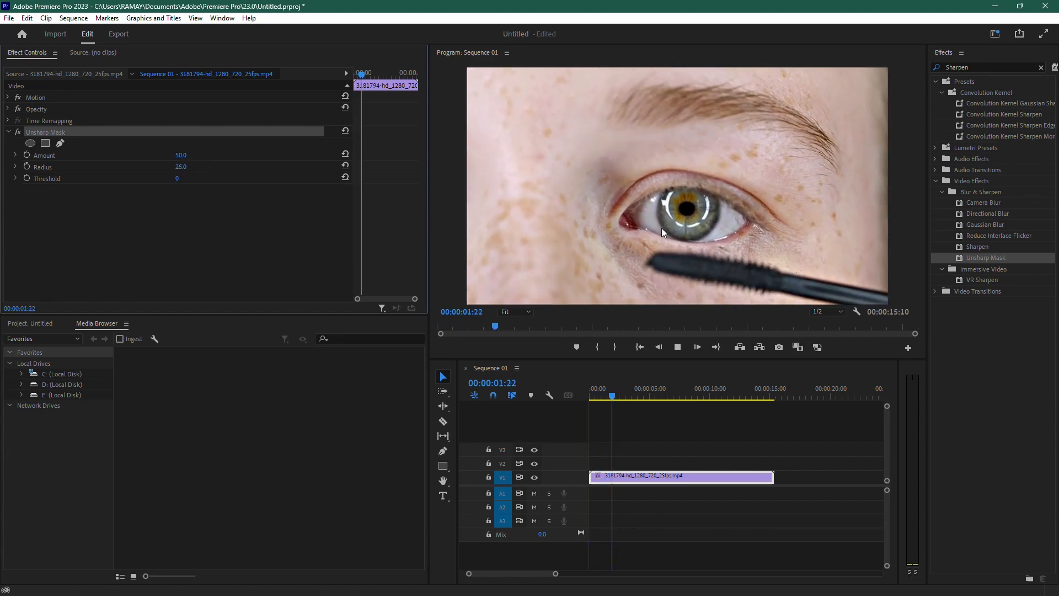